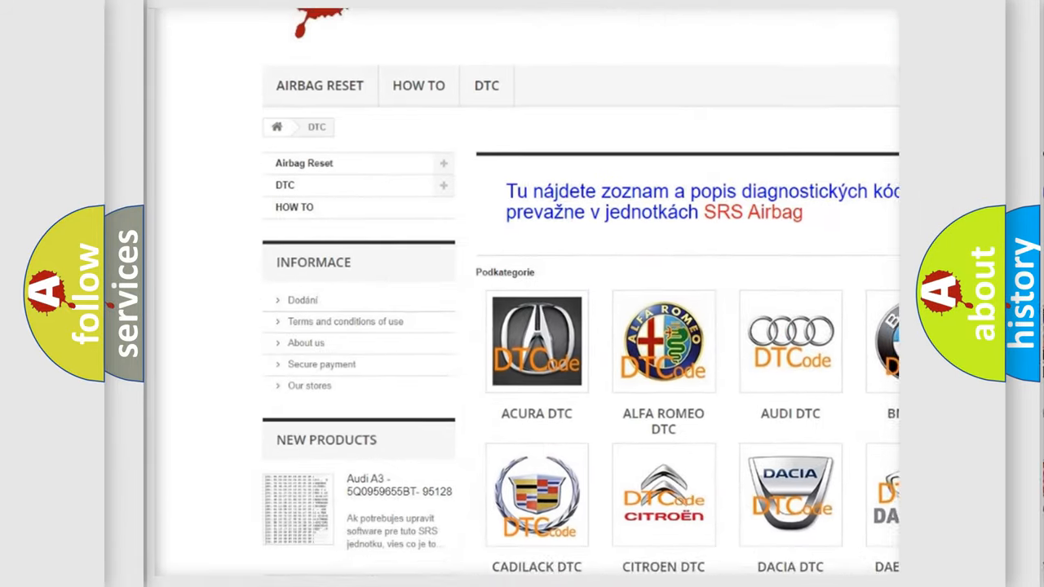
pyautogui.scroll(-3)
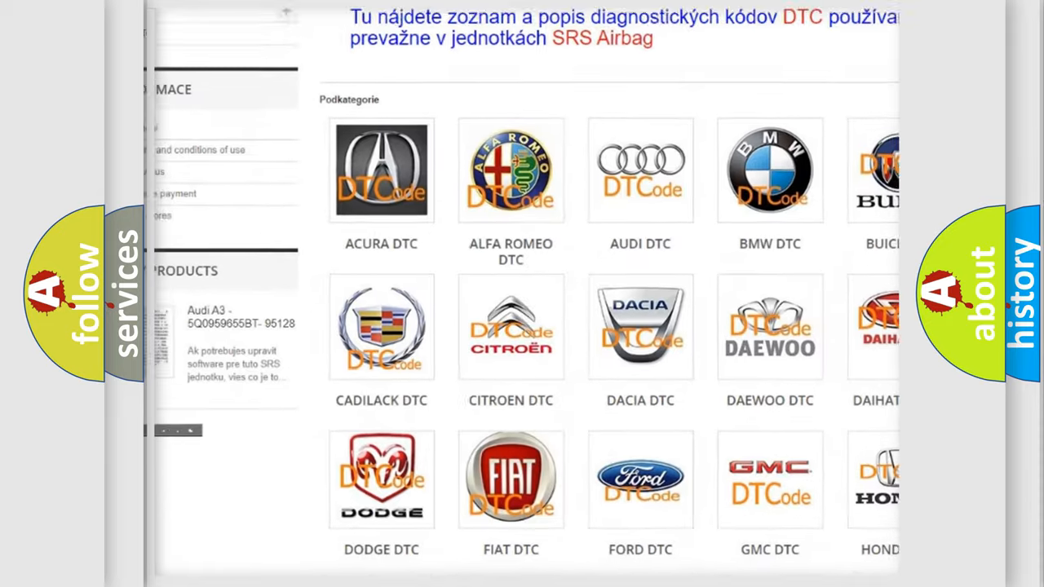